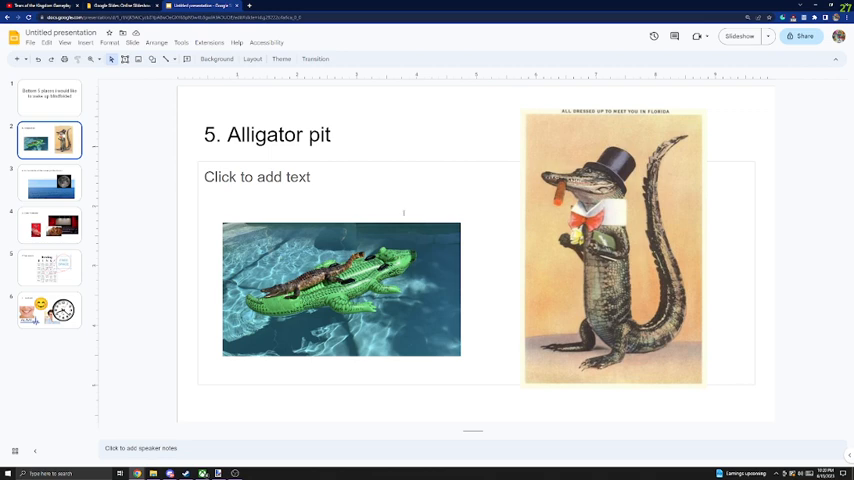
Step: Show slide 3, the middle of the ocean or the moon slide
left_click(49, 184)
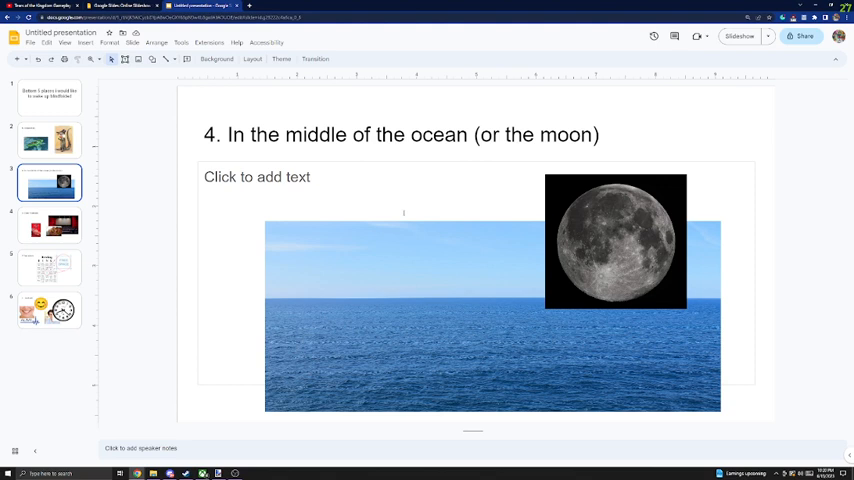
Step: Show slide 4, '3. Cars Premiere', with the Cars poster and theater images
left_click(49, 224)
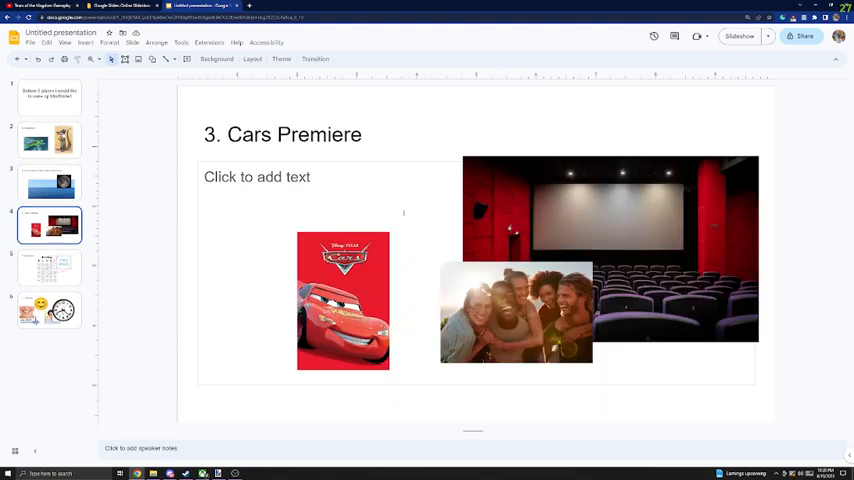